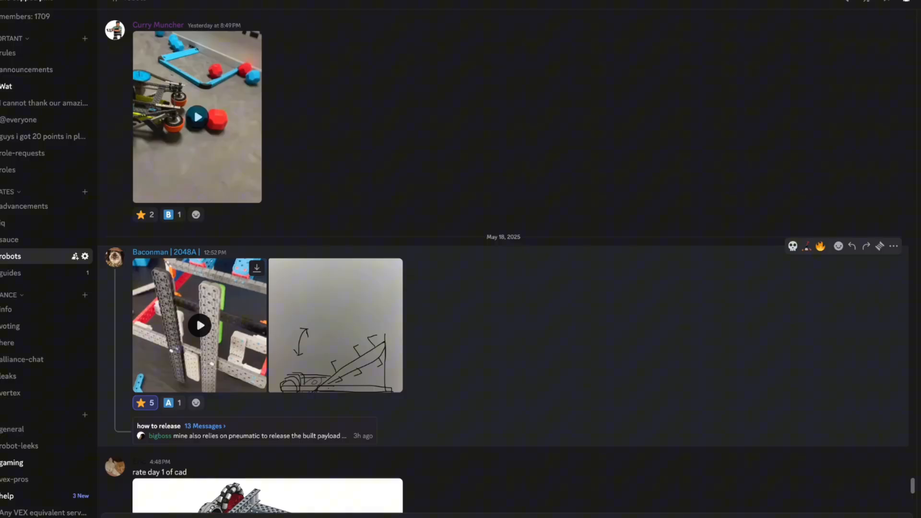
# Step: Open the ramp-stacking robot video, seek back, resume it, and replay it from the start
pyautogui.click(199, 324)
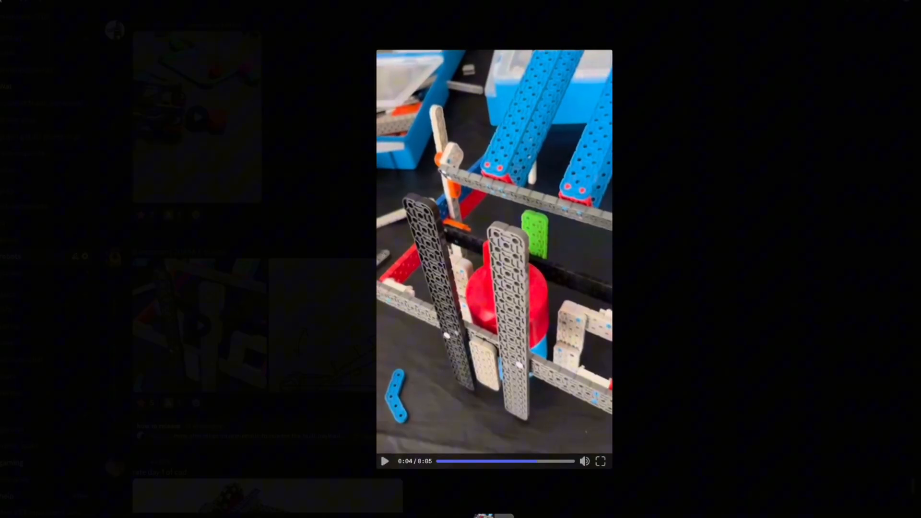
pyautogui.click(475, 461)
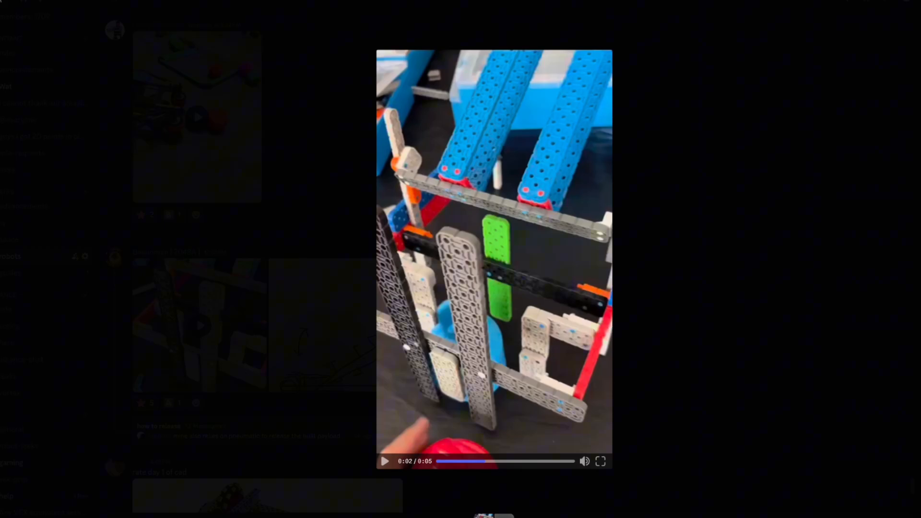
pyautogui.click(384, 461)
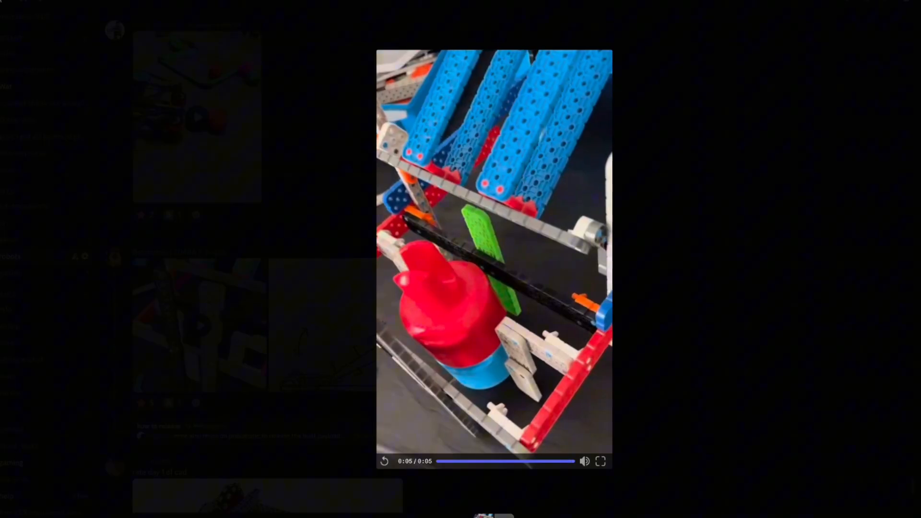
pyautogui.click(384, 461)
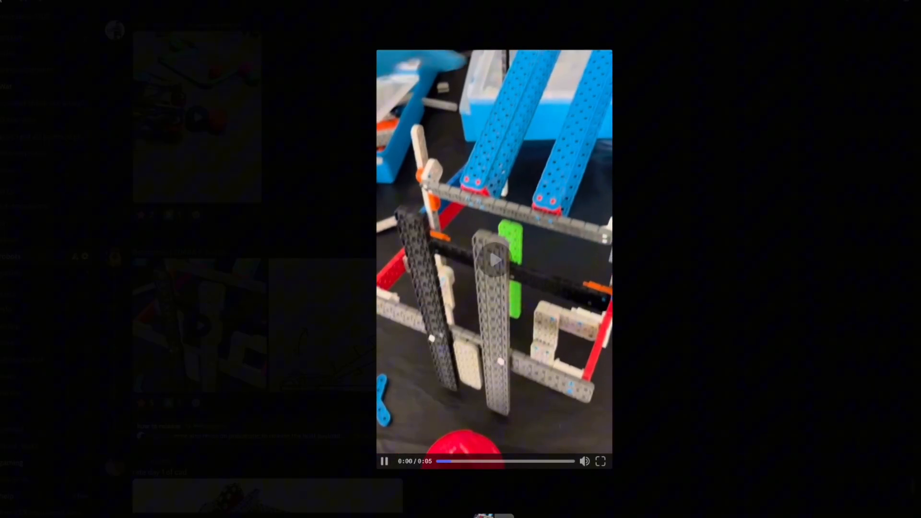
# Step: Pause the robot clip midway, play the middle again, pause, then restart it from 0:00
pyautogui.click(385, 461)
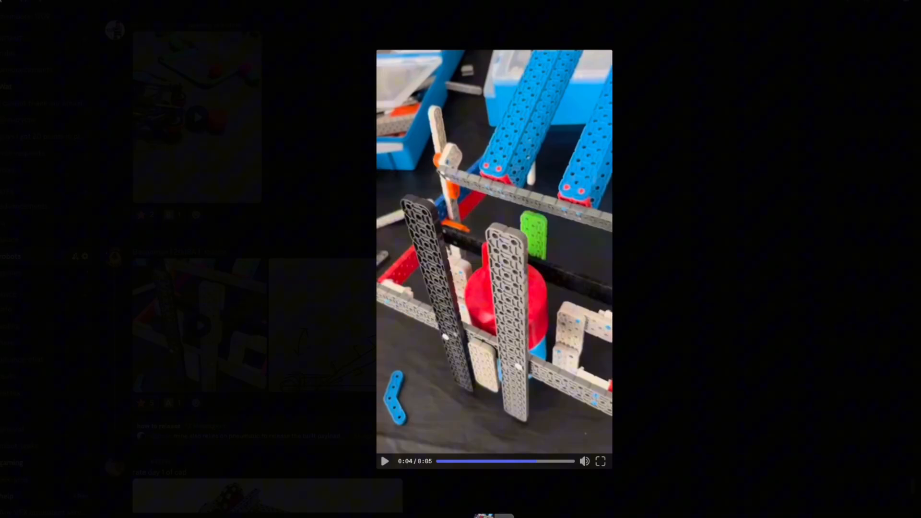
pyautogui.click(385, 461)
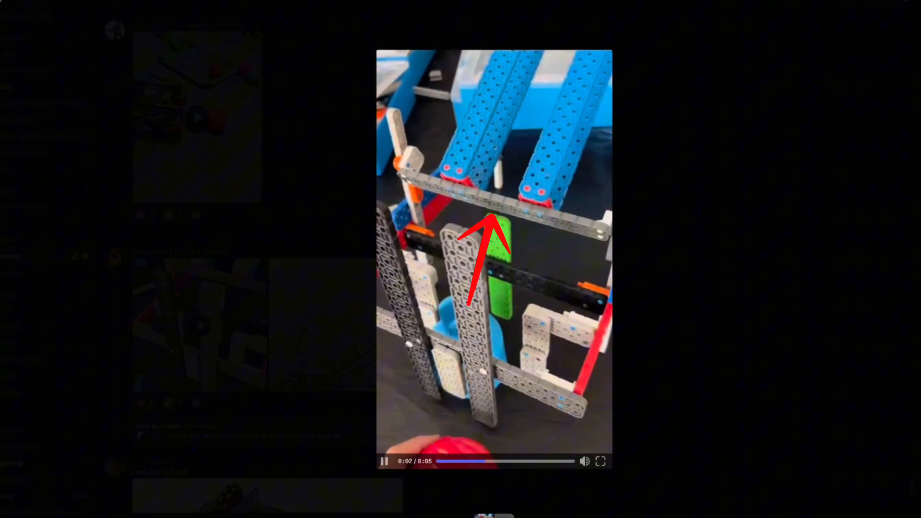
pyautogui.click(384, 461)
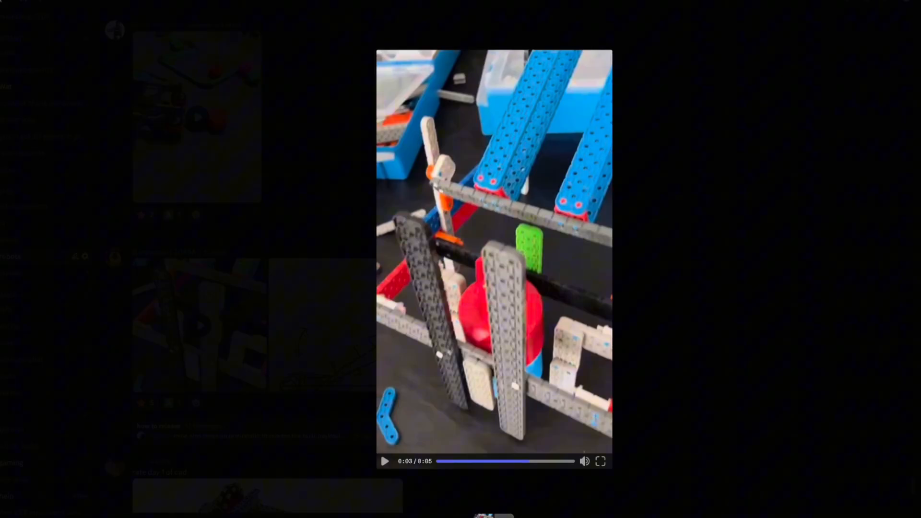
pyautogui.click(385, 461)
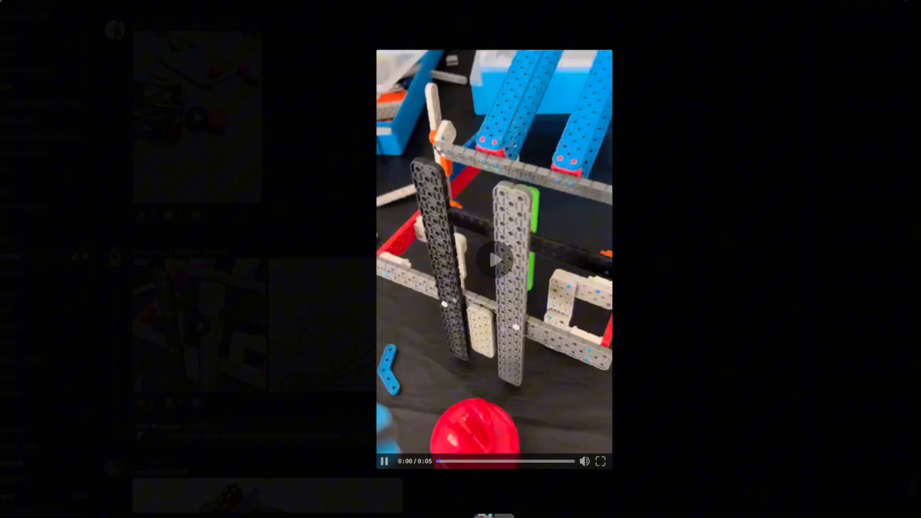
pyautogui.click(384, 460)
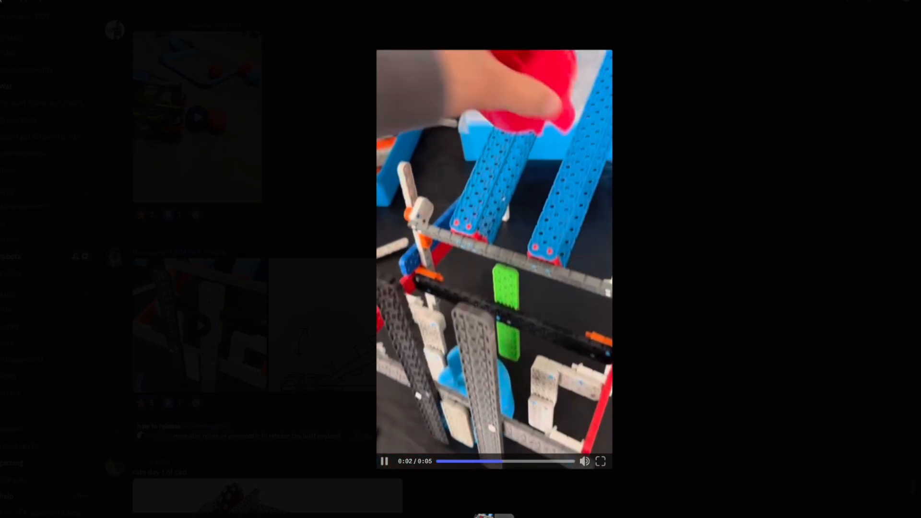
# Step: Let the robot clip play to 0:05, then replay it from the beginning
pyautogui.click(385, 461)
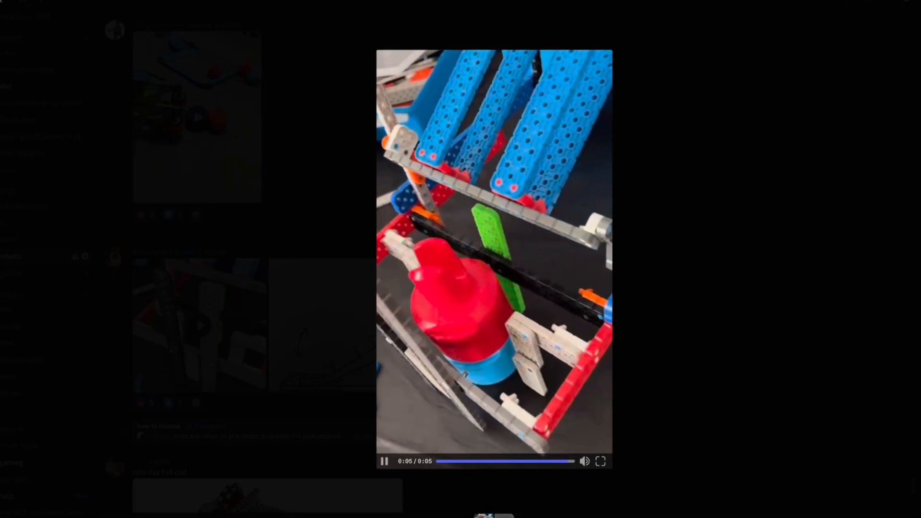
pyautogui.click(437, 461)
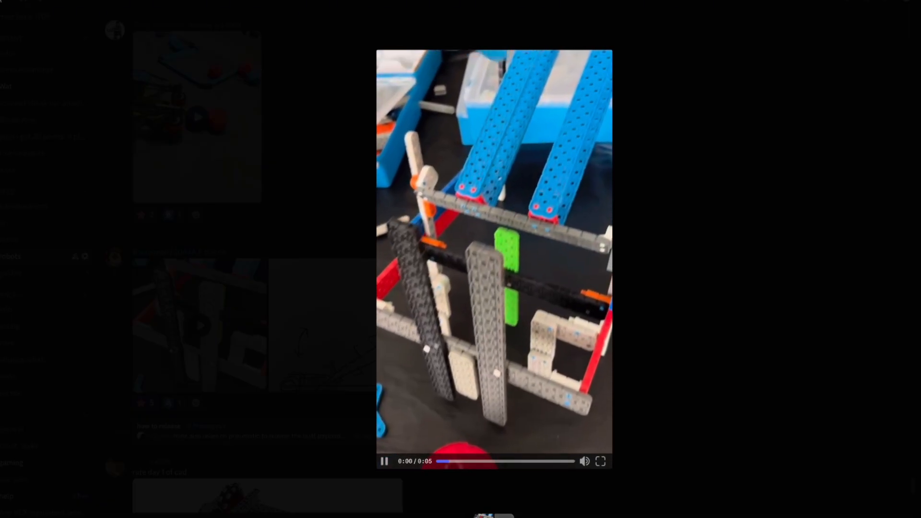